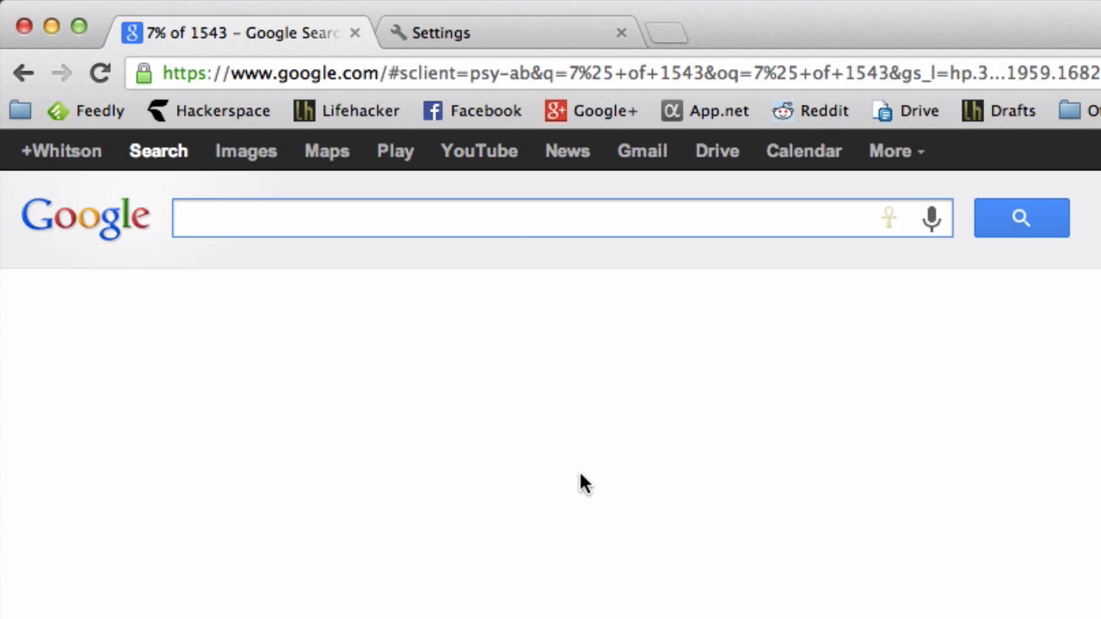
# Get Google Search answers for '7% of 1543' and '2+2' using the calculator card
pyautogui.write('7% of 1543')
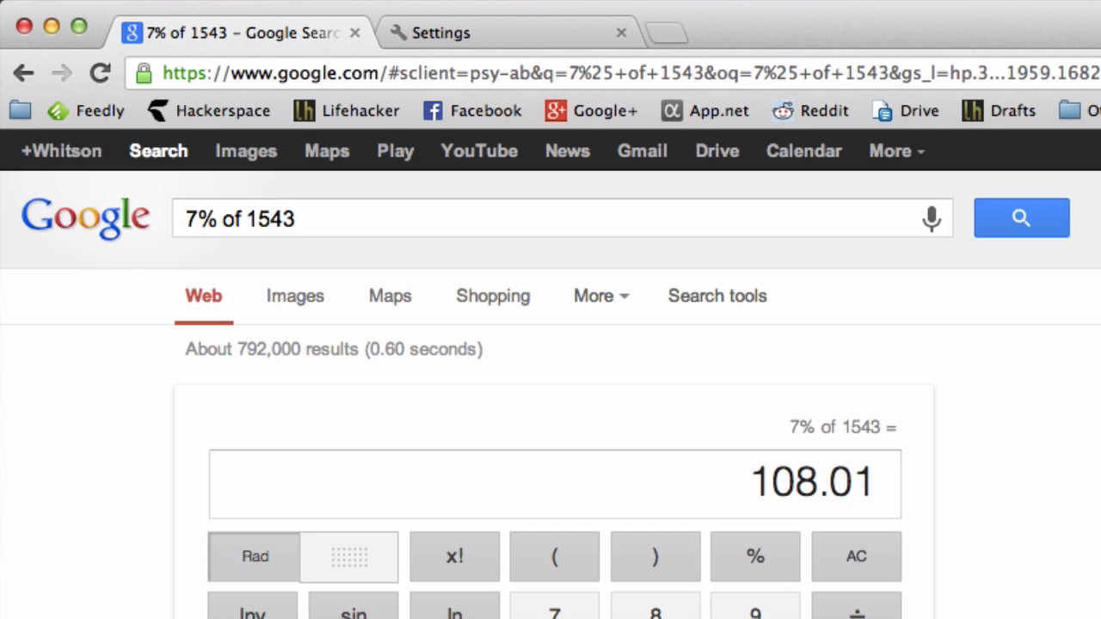
pyautogui.click(395, 218)
pyautogui.write('2+2')
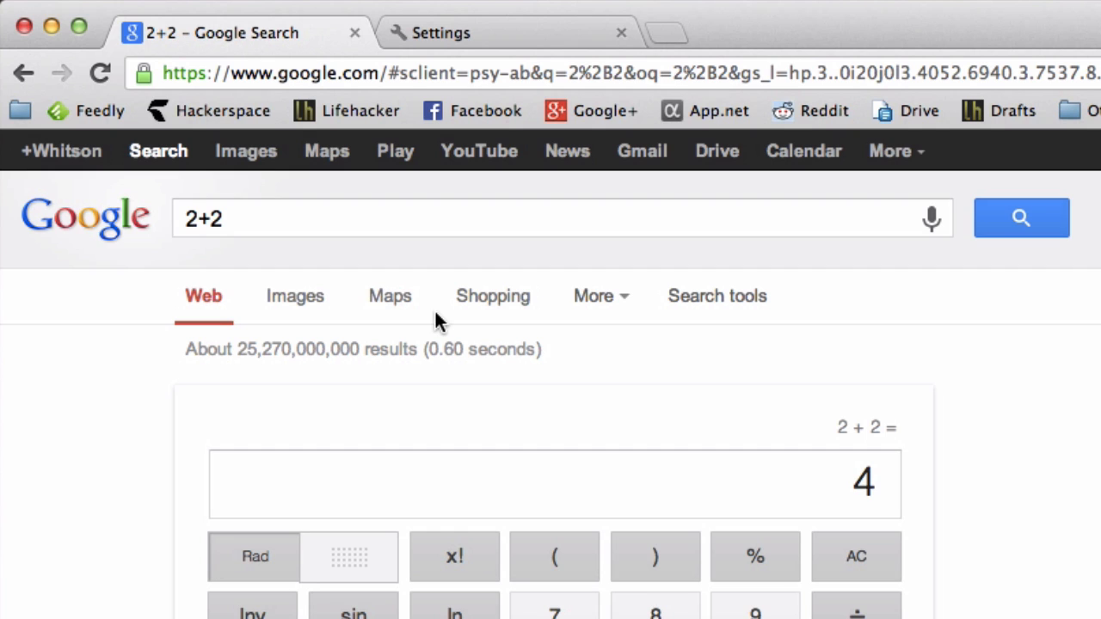
pyautogui.click(344, 218)
pyautogui.write('78')
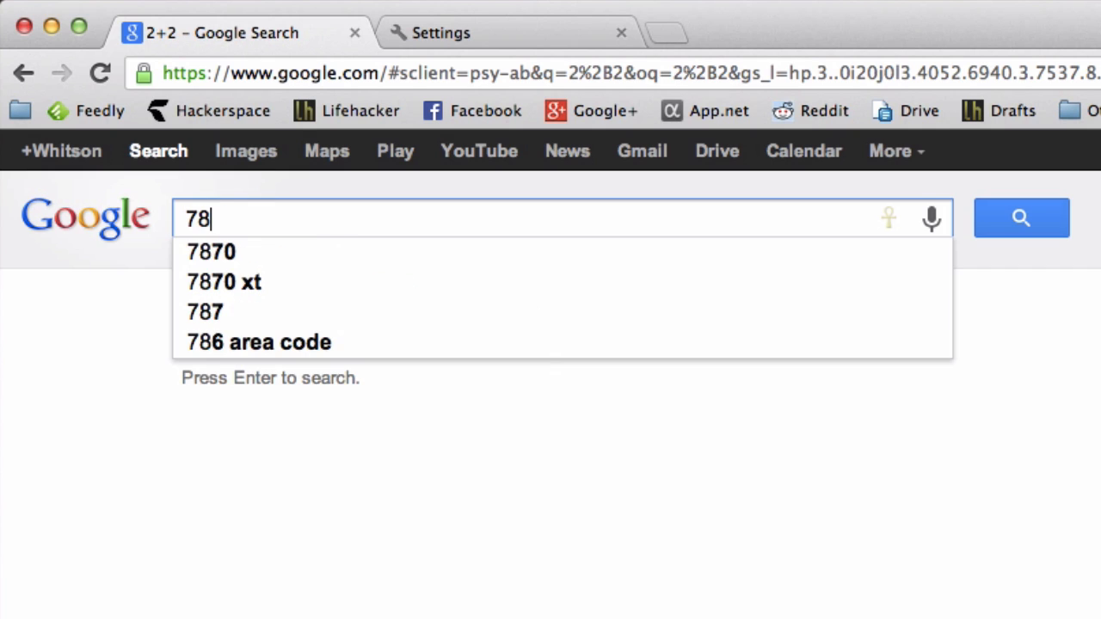
# Convert 78 °C to Fahrenheit (172.4) with a '78 c = f' search, then head to browser settings
pyautogui.write('c = f')
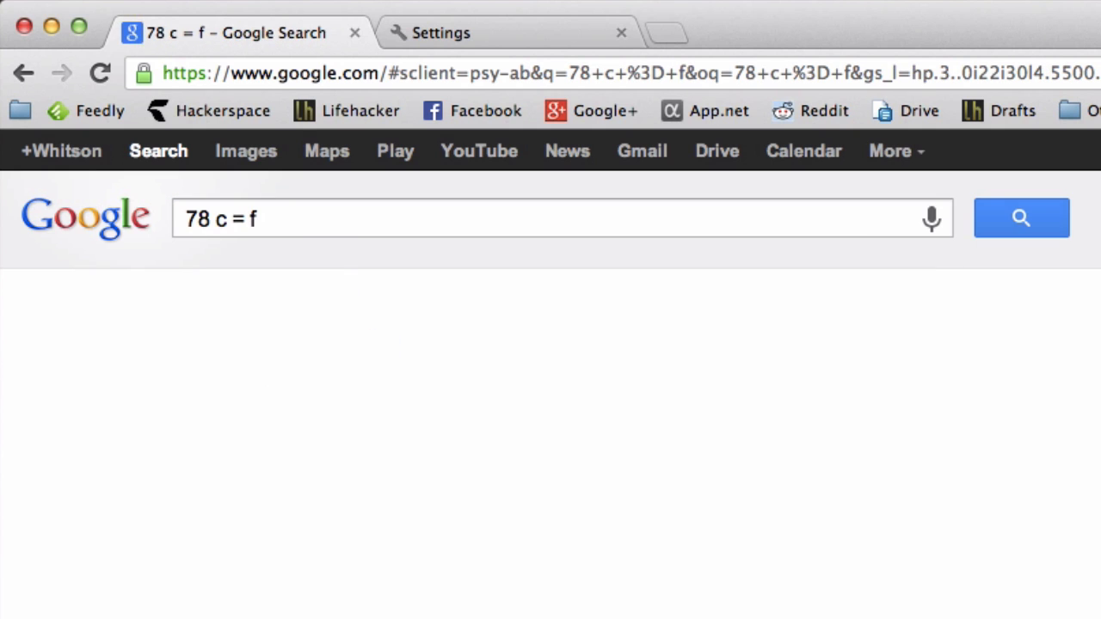
pyautogui.click(1021, 217)
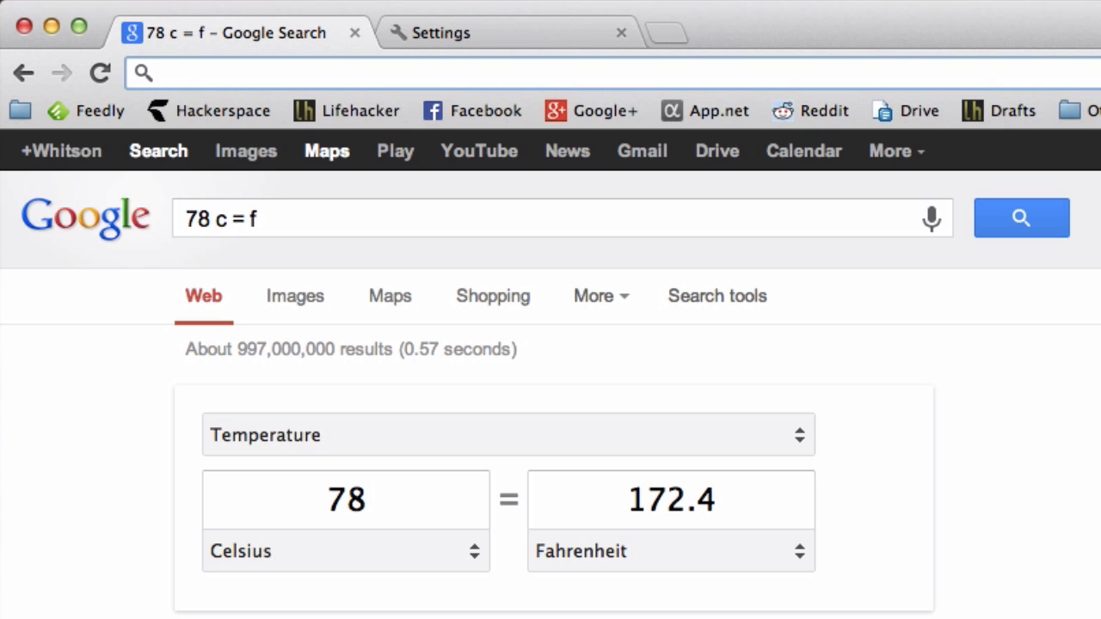
pyautogui.click(441, 33)
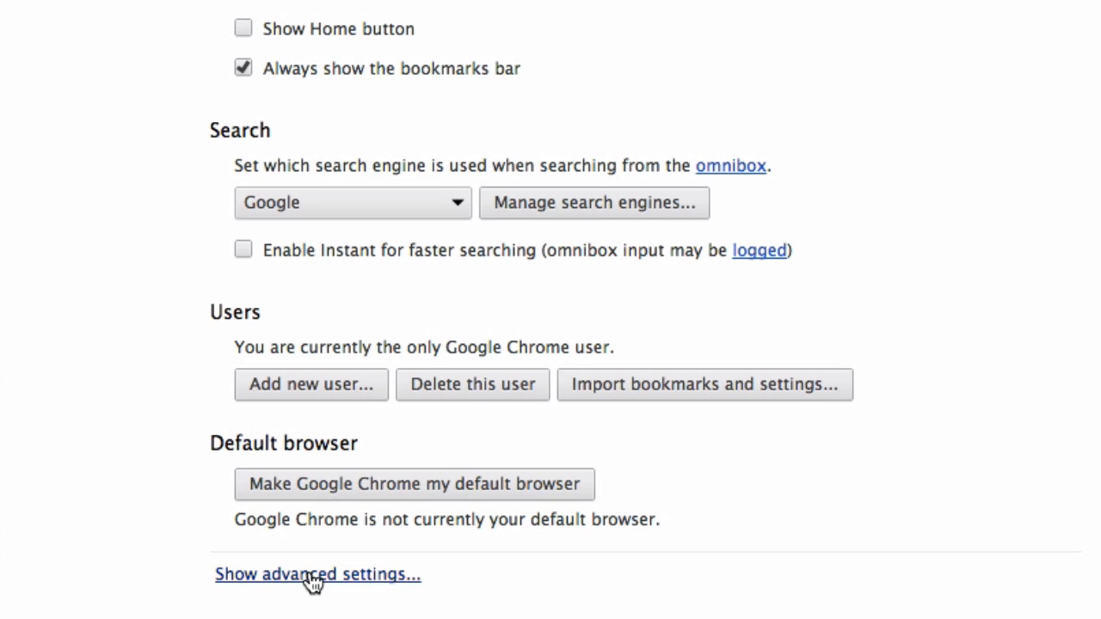
# Reveal advanced settings and enable the address-bar prediction service under Privacy
pyautogui.click(317, 574)
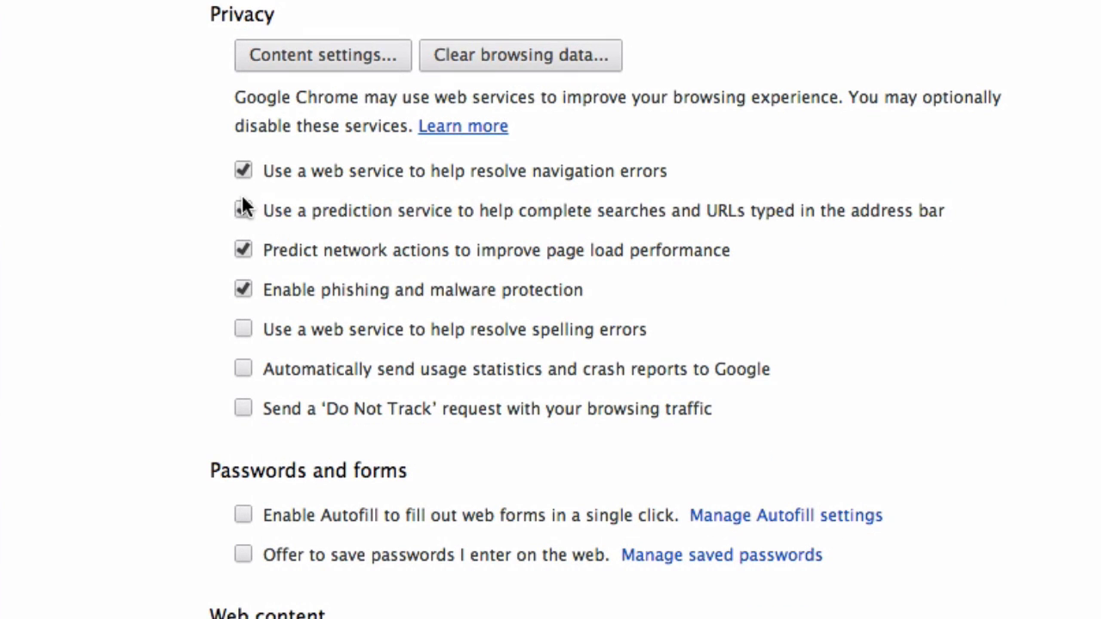
pyautogui.click(422, 33)
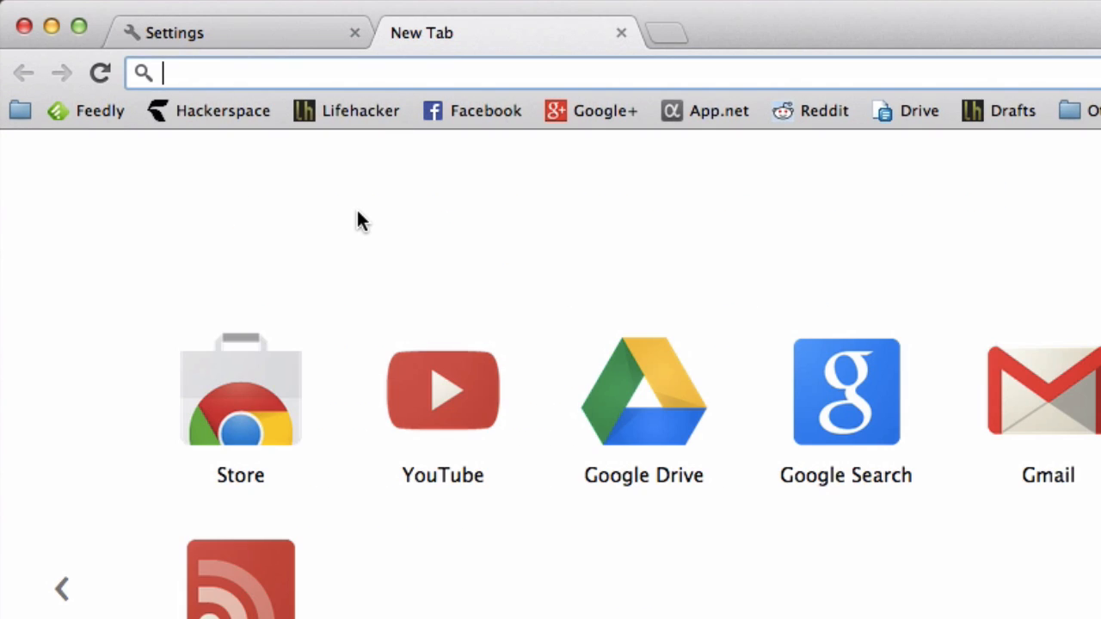
# Read omnibox instant answers for '7% 1543', 'ln(16)' and '64 = binary' (0b1000000)
pyautogui.write('7% 1543')
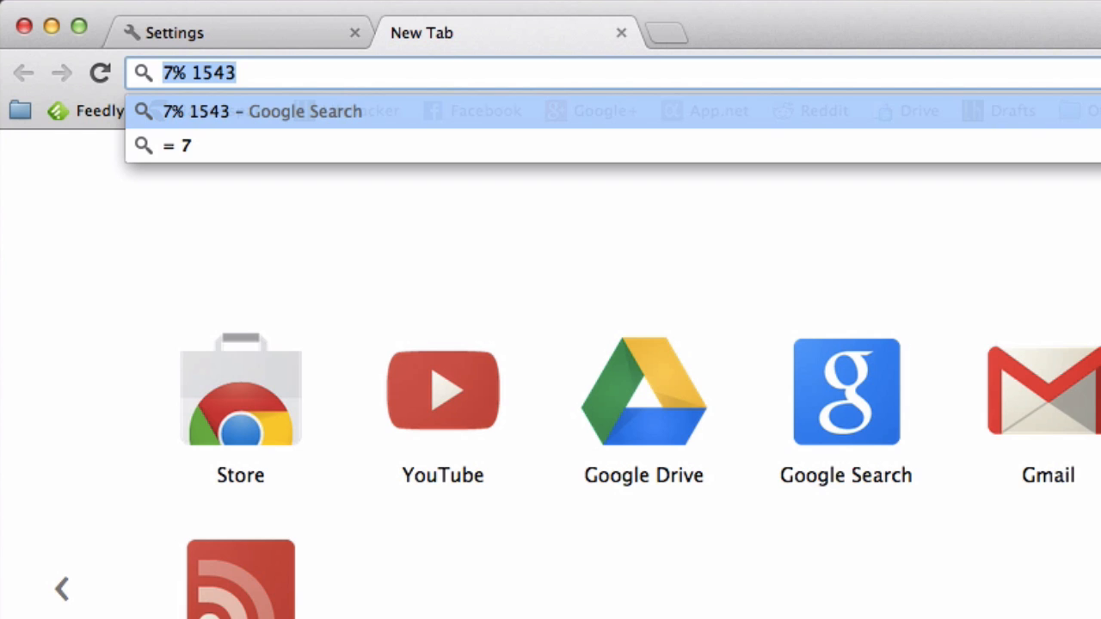
pyautogui.write('ln(')
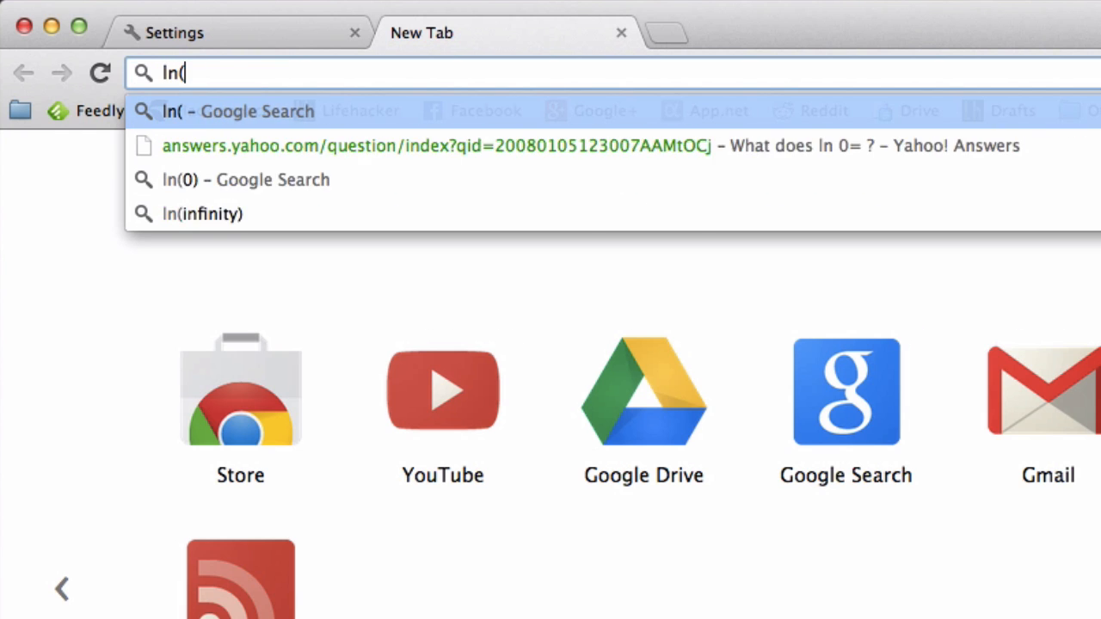
pyautogui.write('16)')
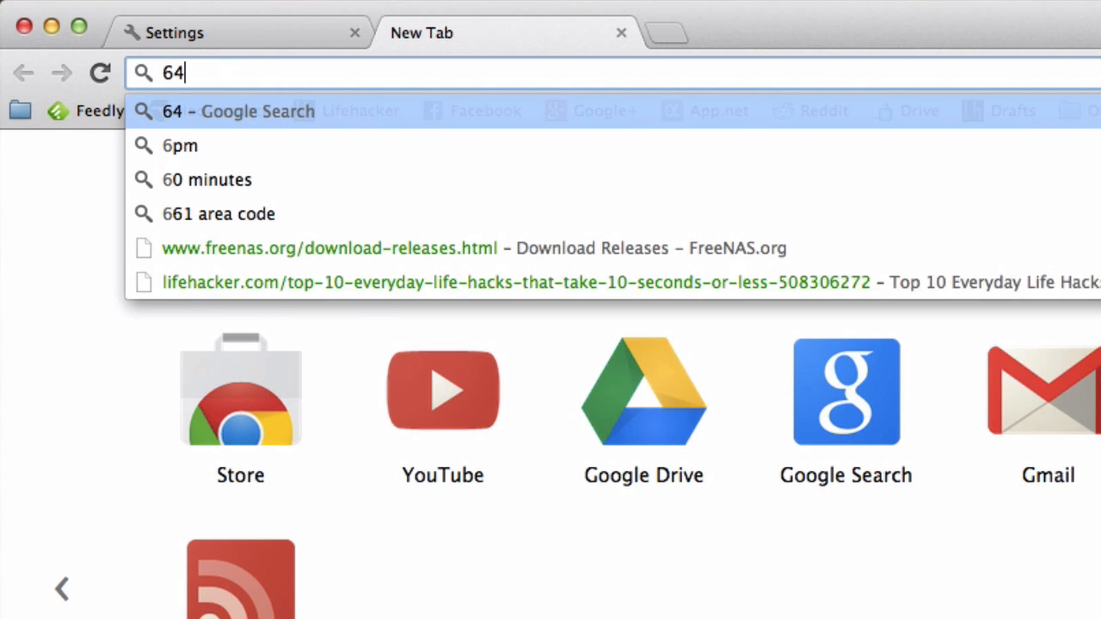
pyautogui.write('= binary')
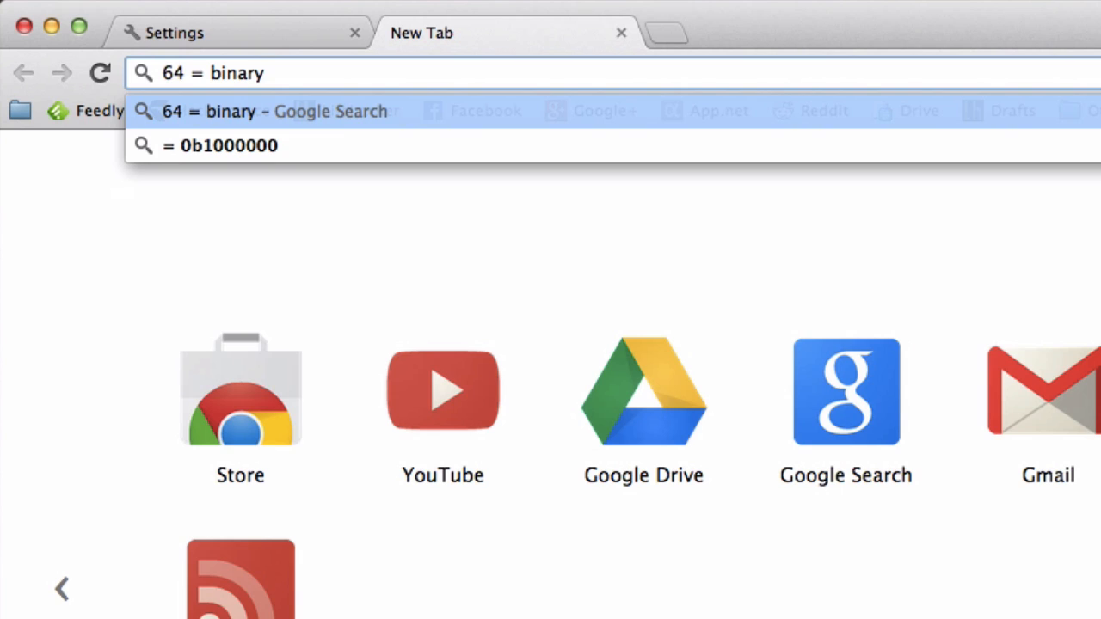